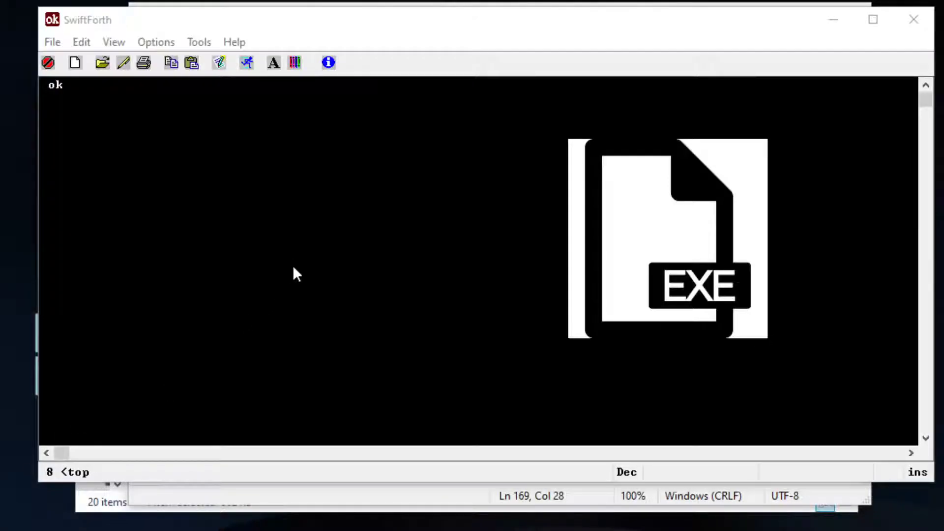
mouse_move(268, 257)
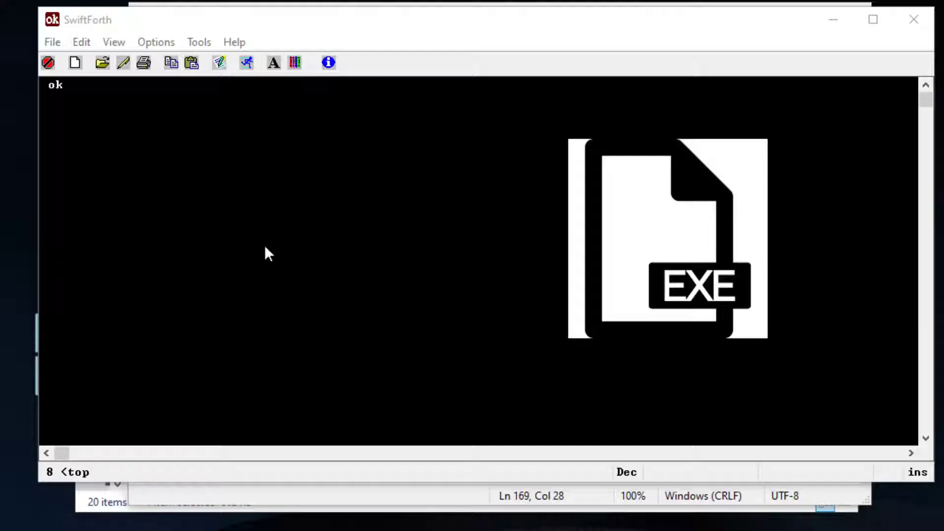
View SwiftForth's version and copyright information from the Help menu and close it
left_click(199, 42)
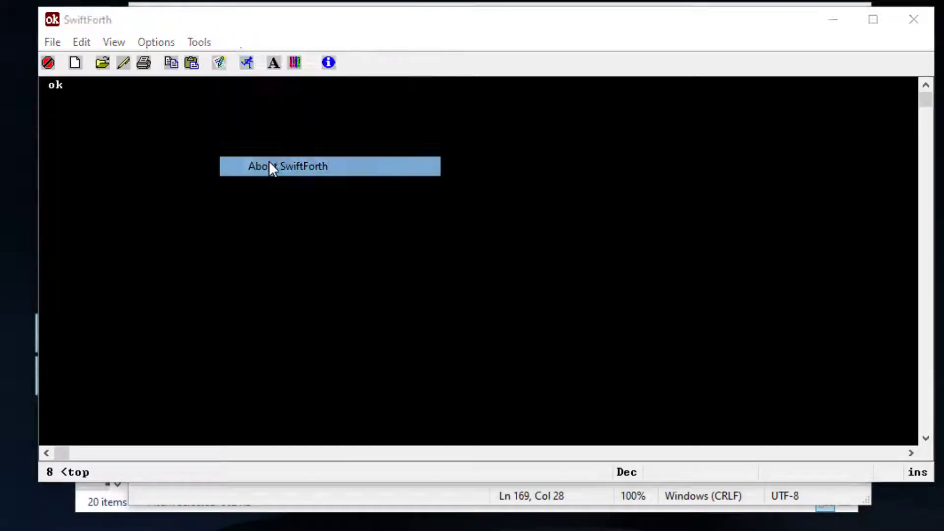
left_click(288, 167)
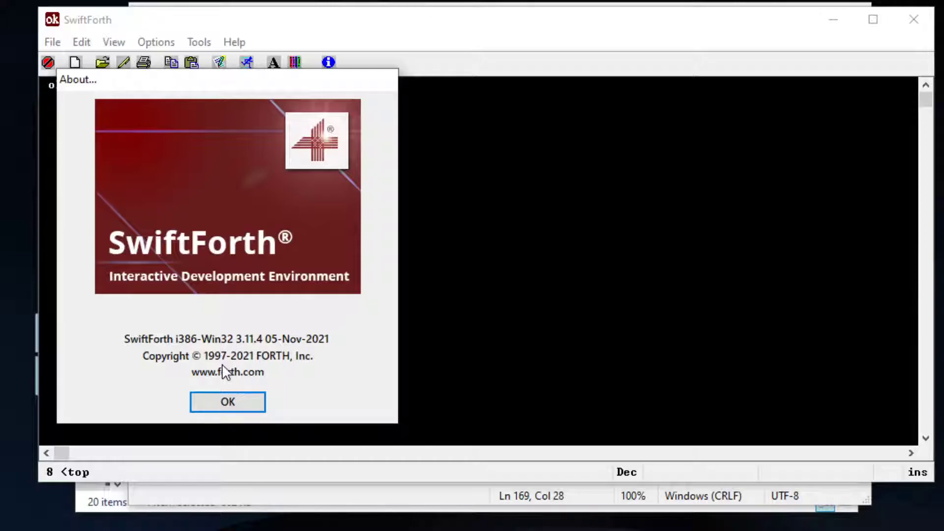
mouse_move(274, 381)
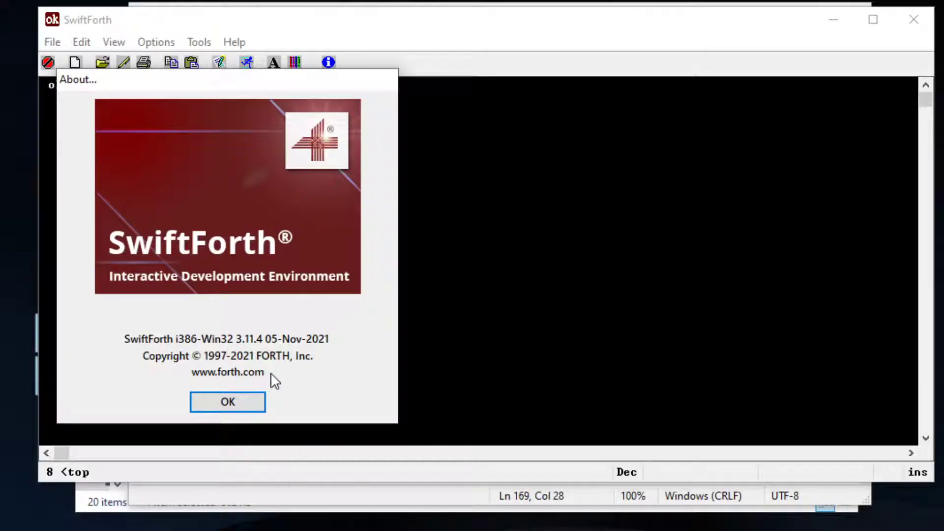
left_click(227, 401)
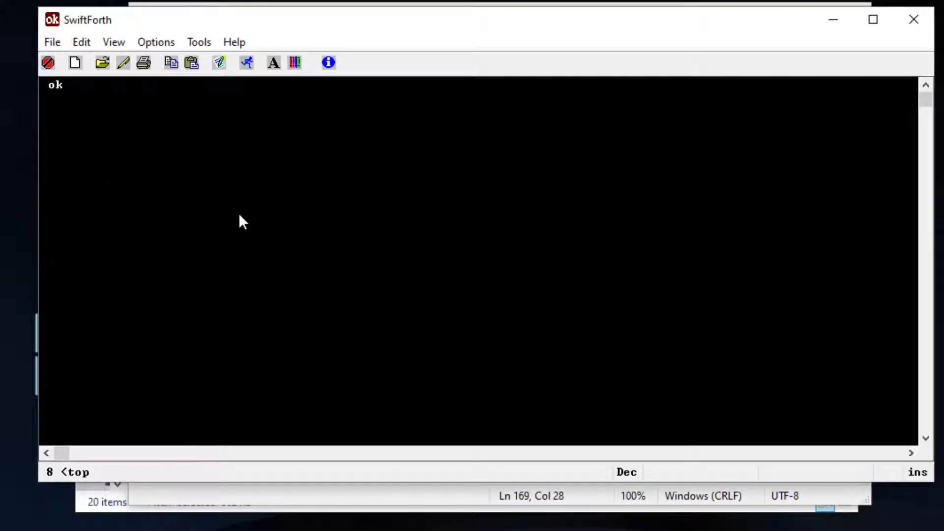
Define simplebox with MessageBox showing "hello" titled "caption", run it, and dismiss both boxes
type(": simplebox 0 z\" hello\" z\" caption\" 0 MessageBox drop ;  ok")
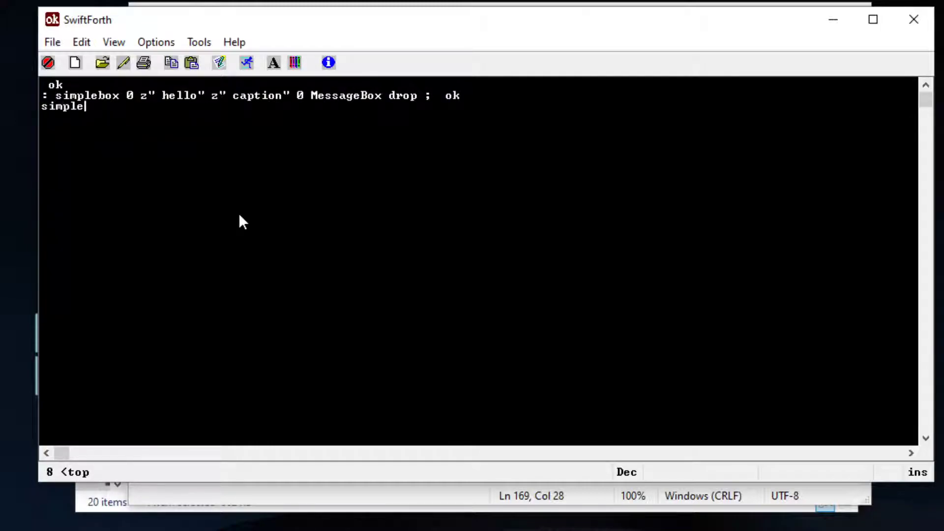
type("box")
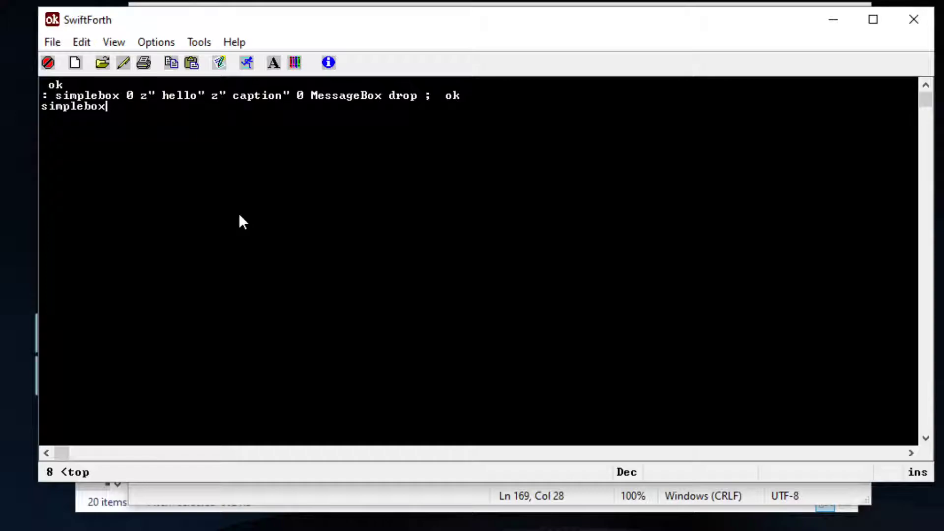
key("Return")
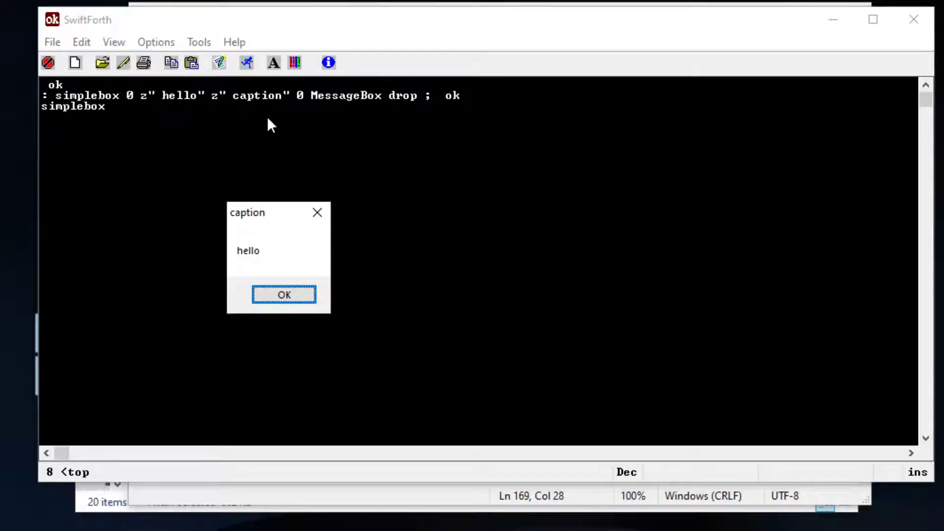
mouse_move(246, 263)
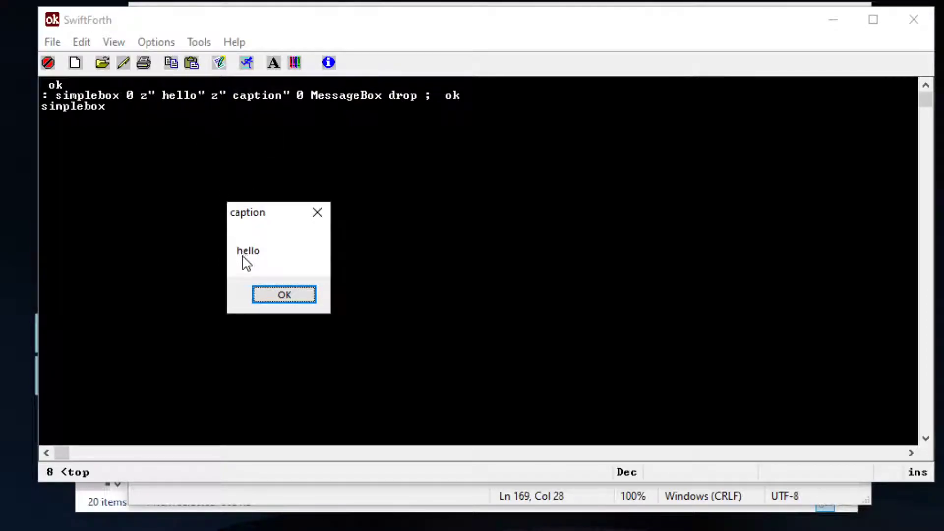
mouse_move(187, 108)
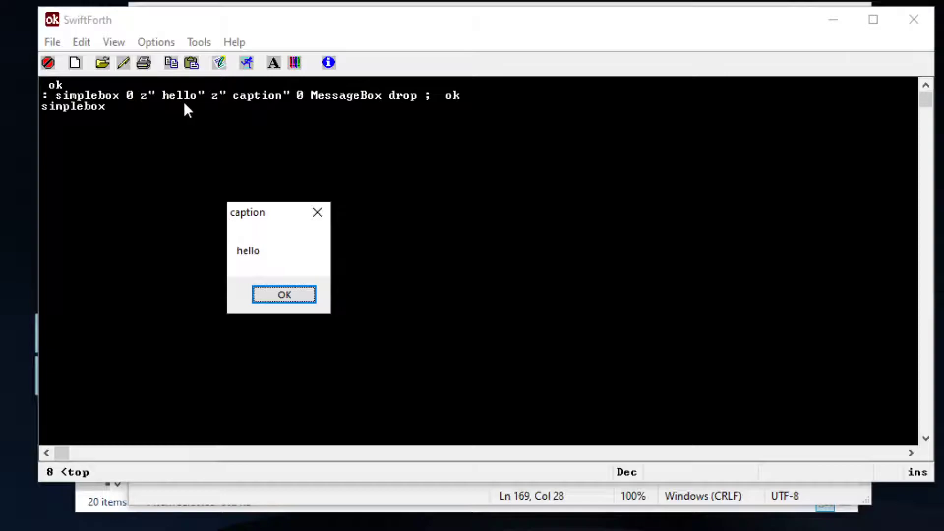
mouse_move(295, 188)
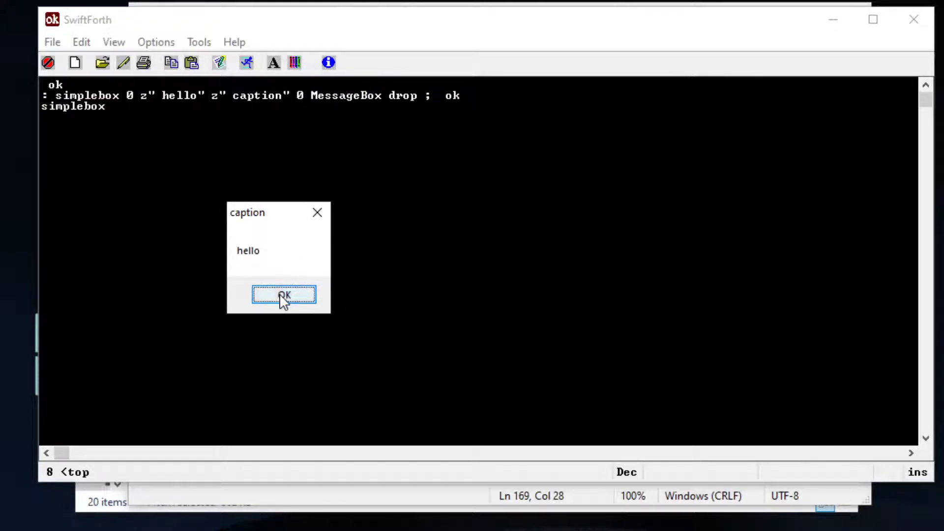
left_click(285, 295)
type("simplebox")
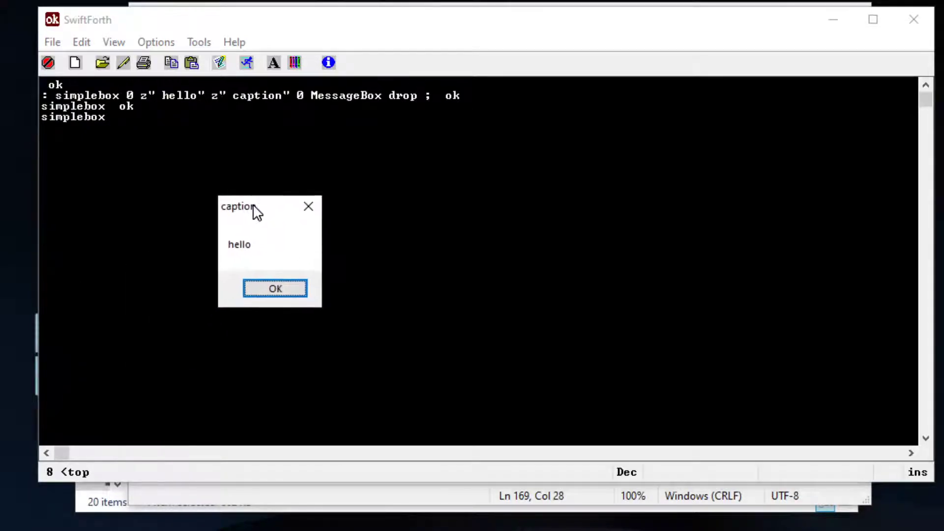
left_click(275, 289)
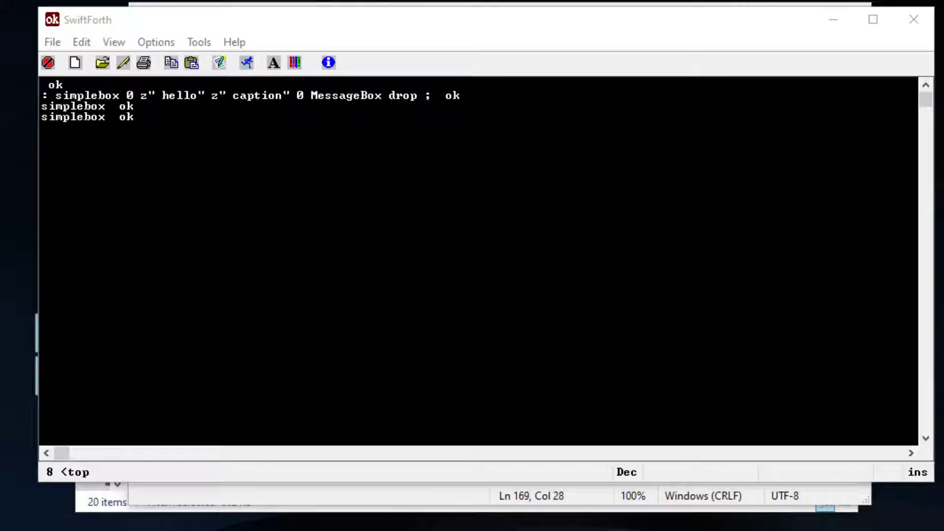
mouse_move(289, 192)
type("program-sealed msgbox1.exe")
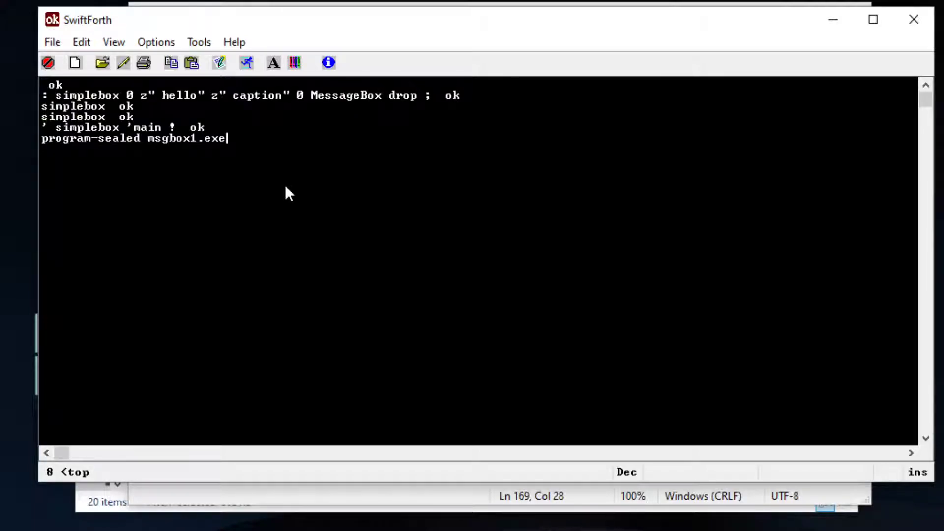
Store ' simplebox into 'main and seal the program as msgbox1.exe, confirming ok
key("Return")
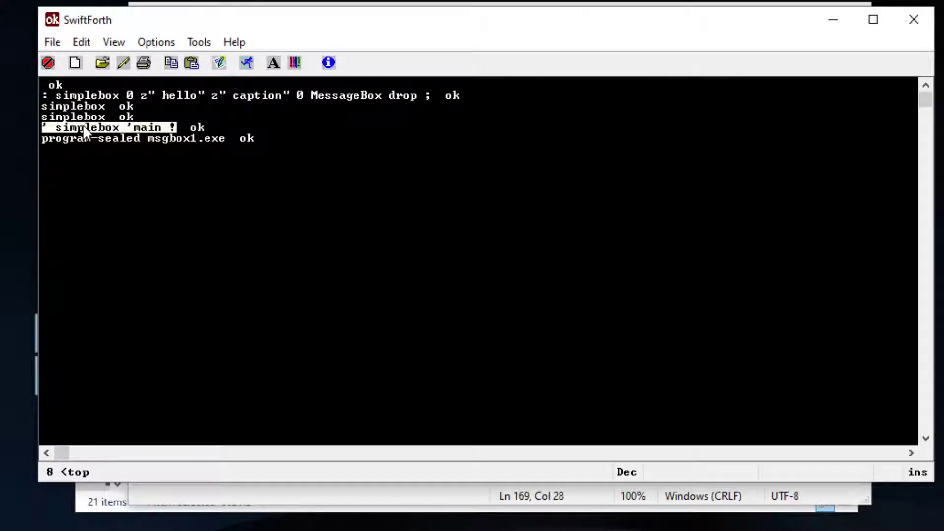
mouse_move(106, 137)
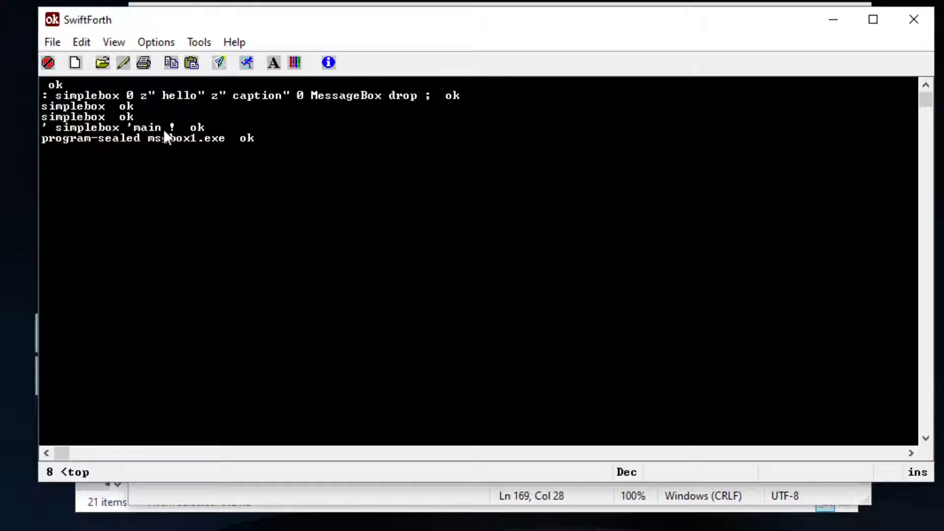
double_click(144, 127)
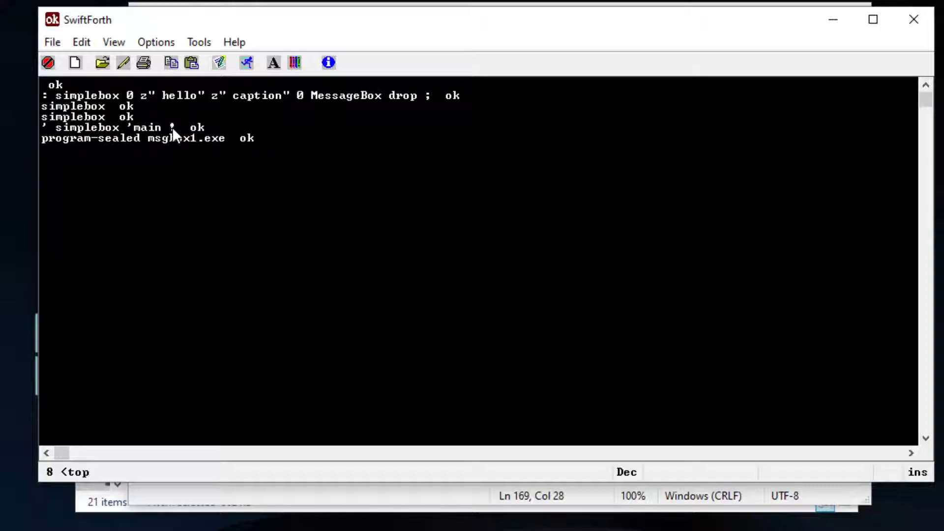
mouse_move(42, 145)
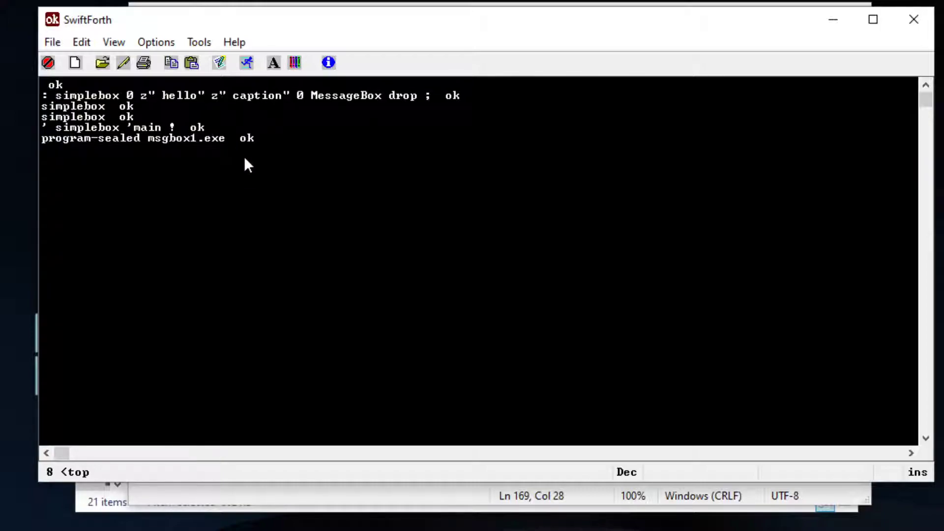
key("Return")
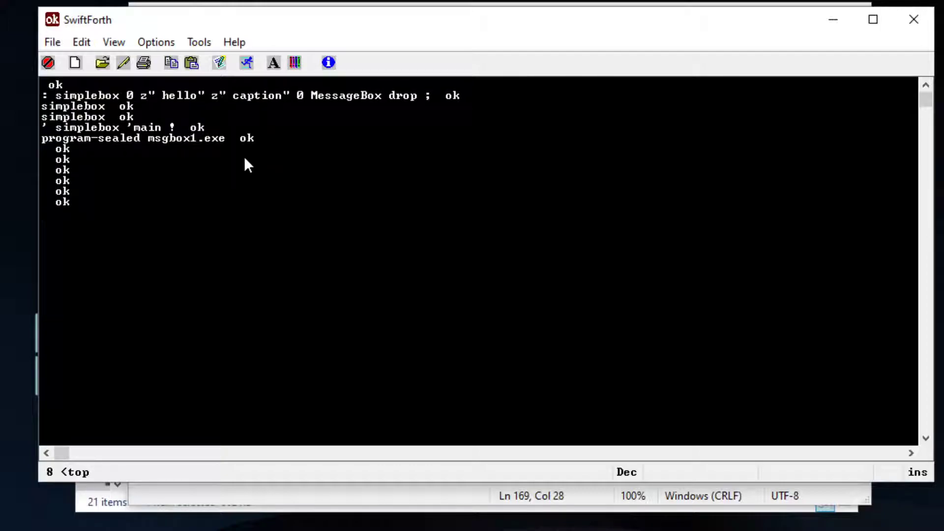
mouse_move(184, 190)
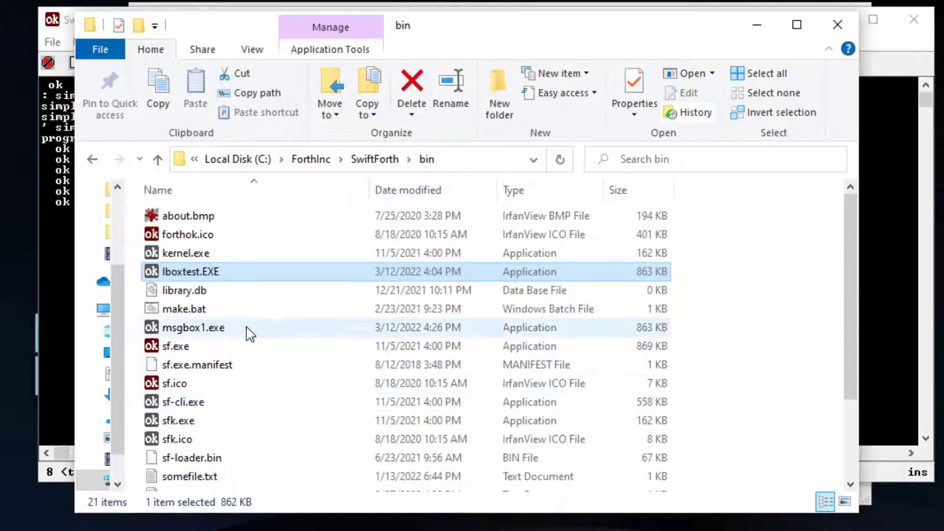
Locate the newly sealed msgbox1.exe in C:\ForthInc\SwiftForth\bin
scroll("down", 3)
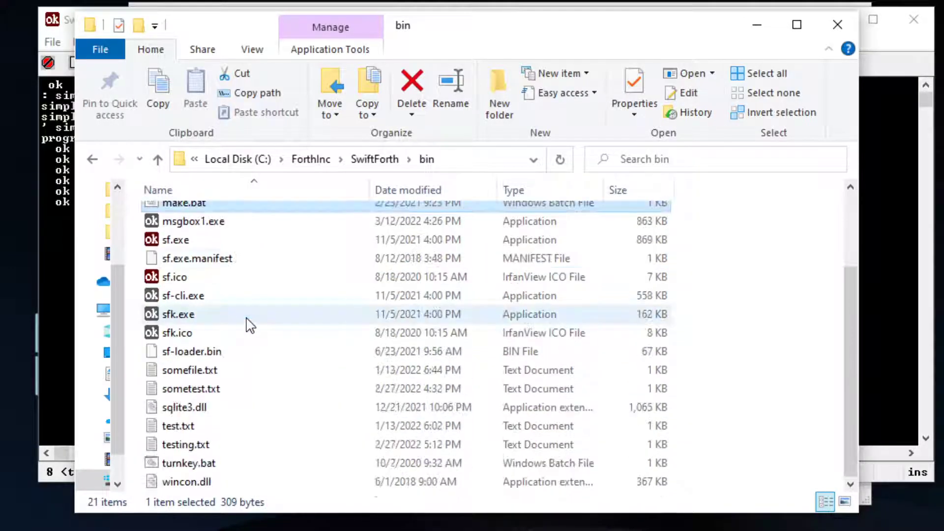
scroll("up", 3)
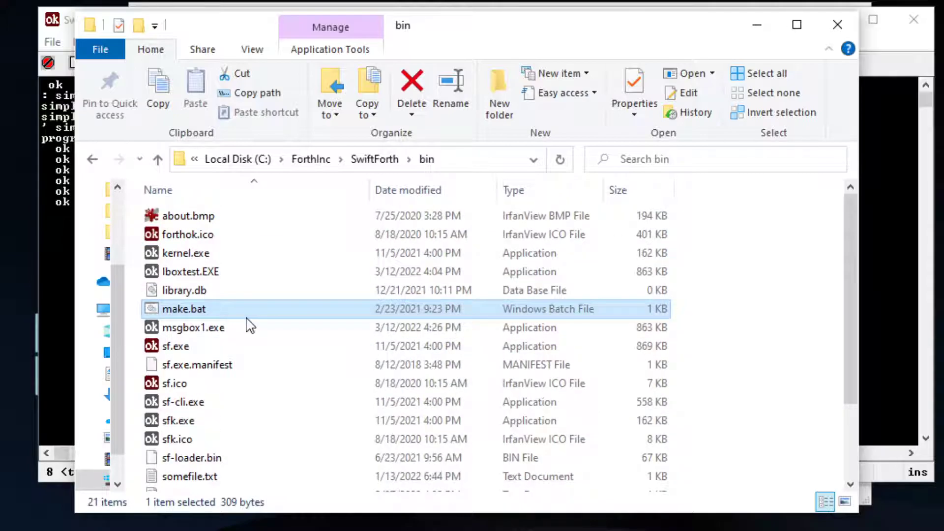
left_click(194, 326)
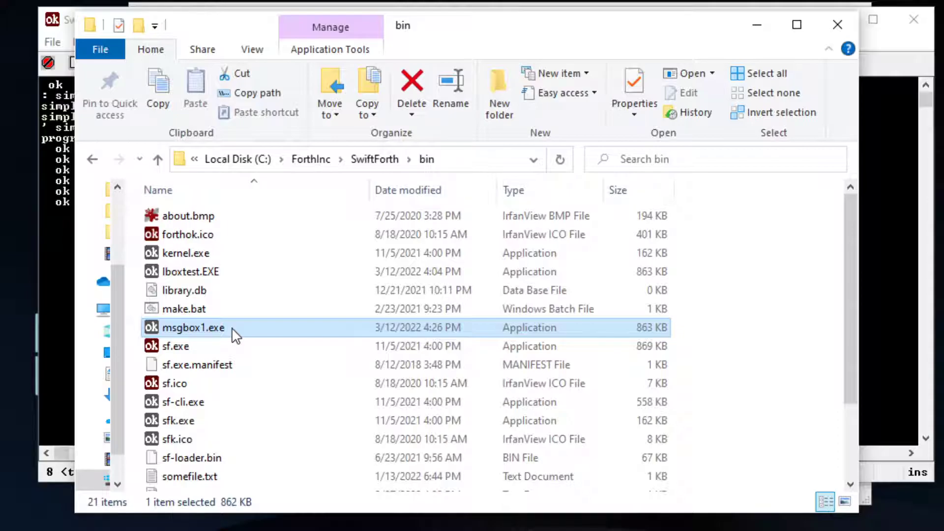
mouse_move(460, 190)
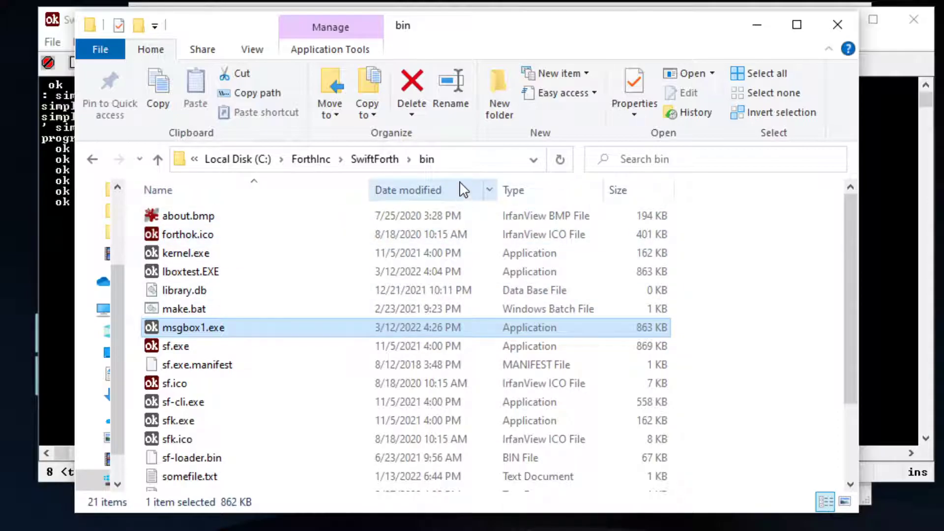
mouse_move(57, 309)
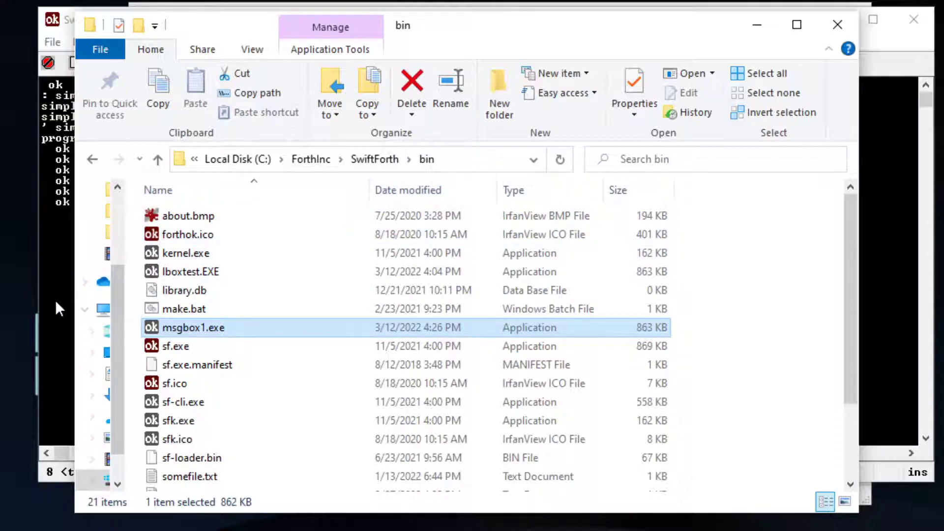
left_click(361, 159)
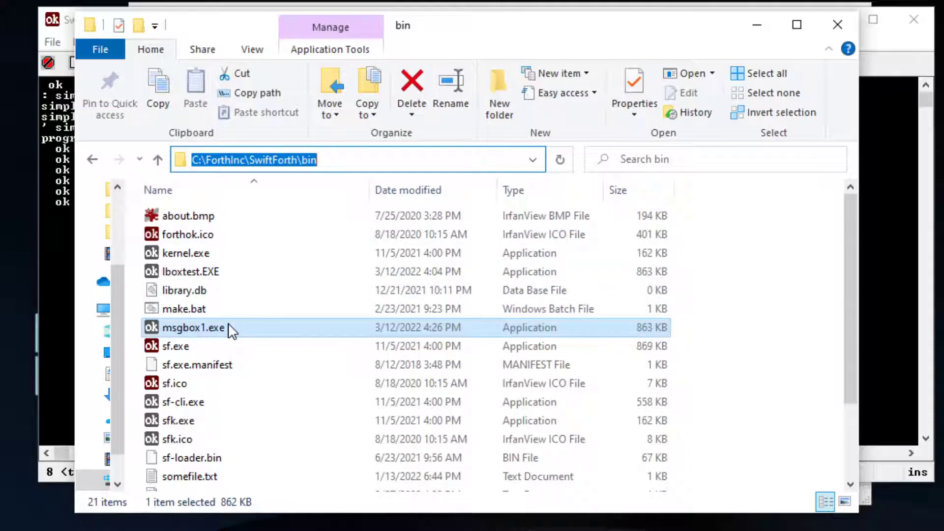
Run msgbox1.exe standalone, dismiss its hello box, and launch a fresh SwiftForth session
double_click(194, 328)
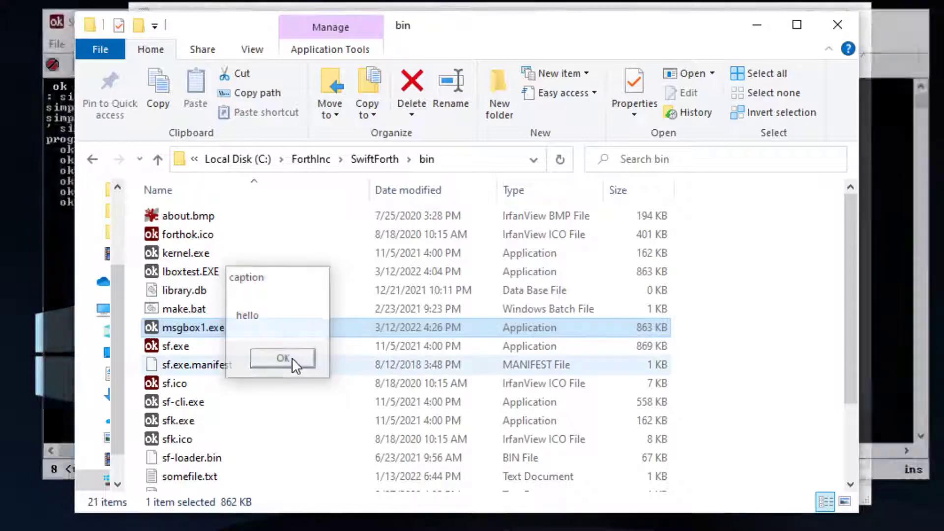
left_click(282, 358)
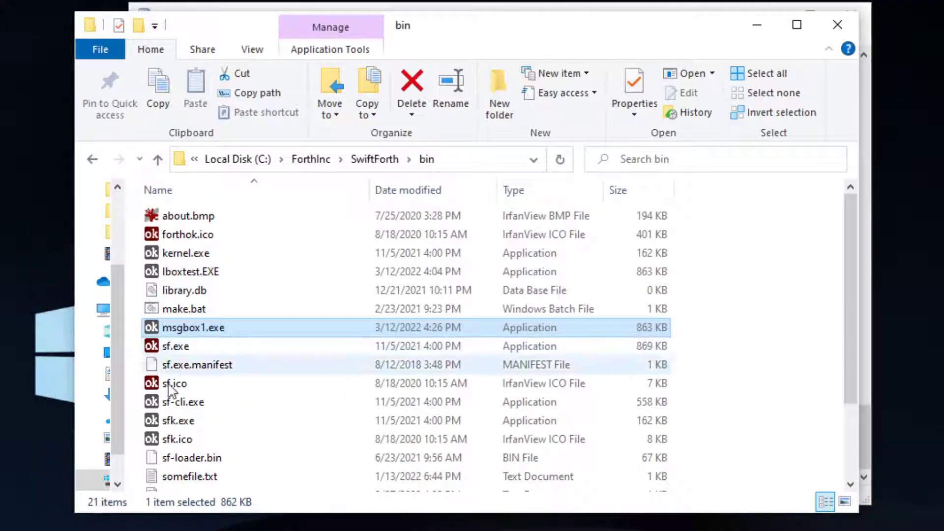
double_click(175, 345)
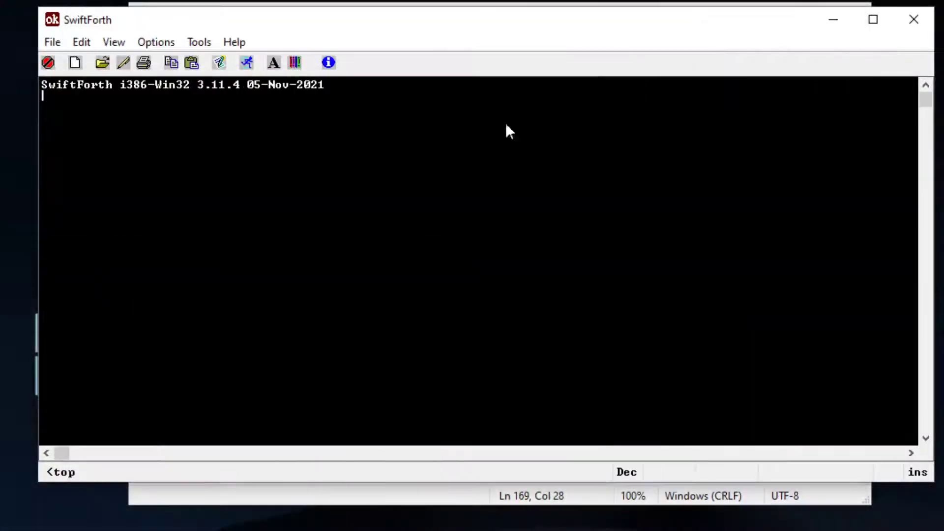
mouse_move(284, 321)
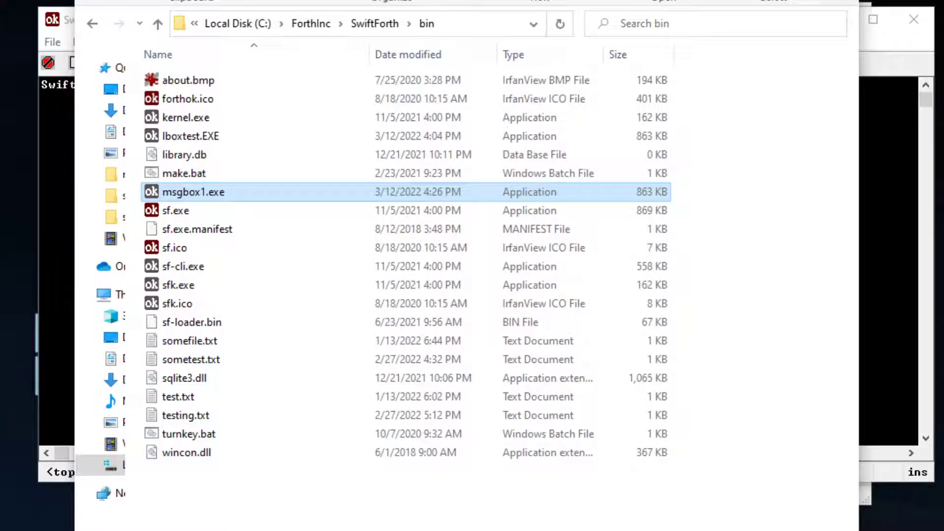
Run msgbox1.exe again from the bin folder and dismiss its hello message box
double_click(194, 192)
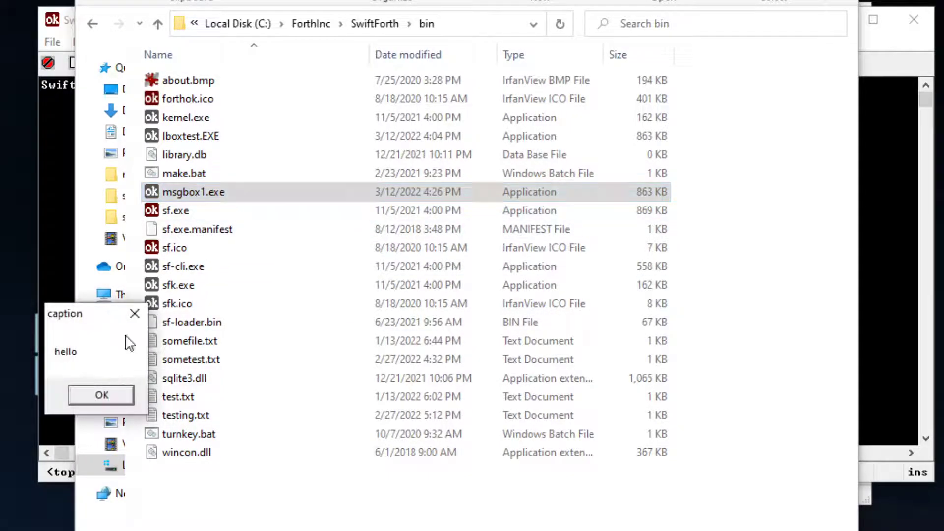
left_click(102, 395)
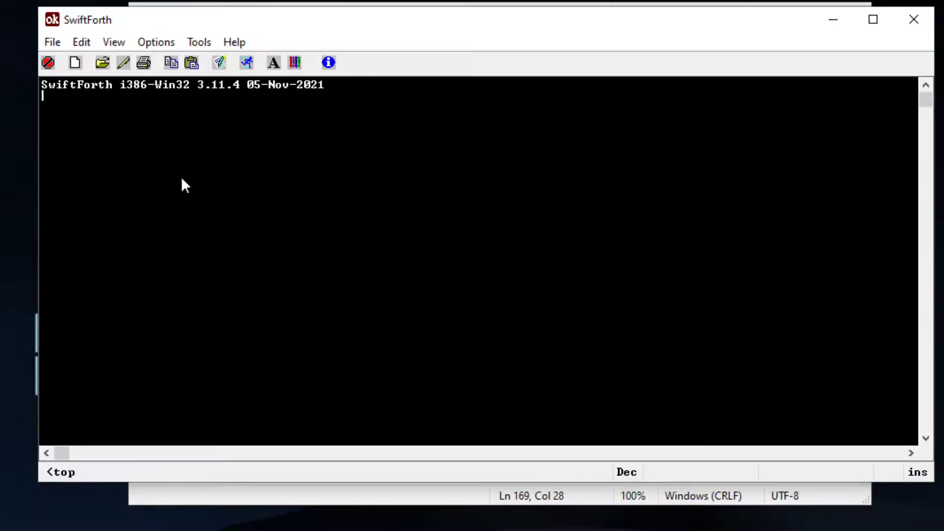
mouse_move(196, 182)
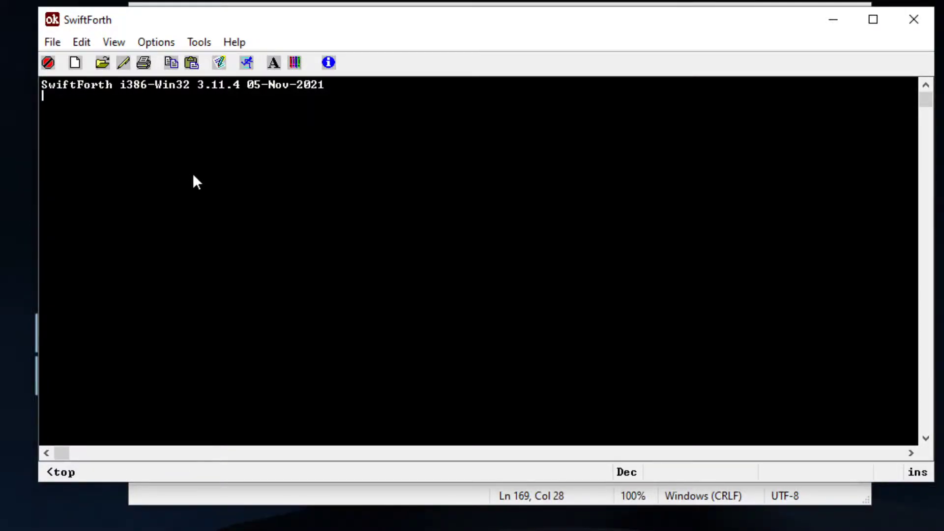